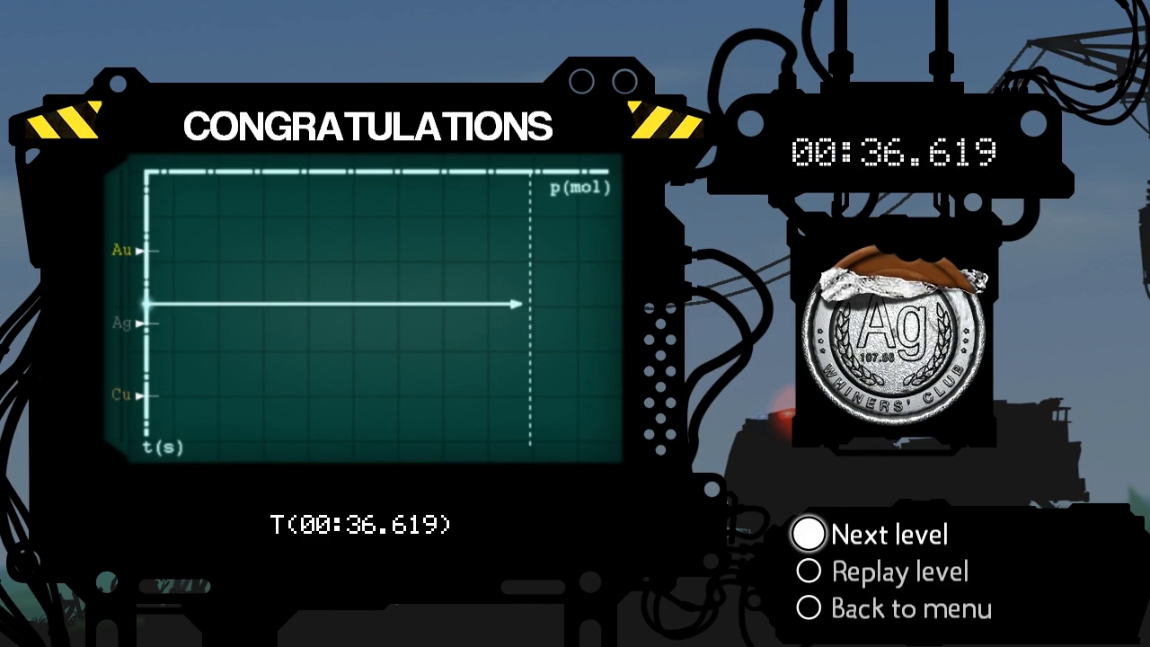
Step: Leave the silver-medal result screen and load the Short circuit level
click(816, 536)
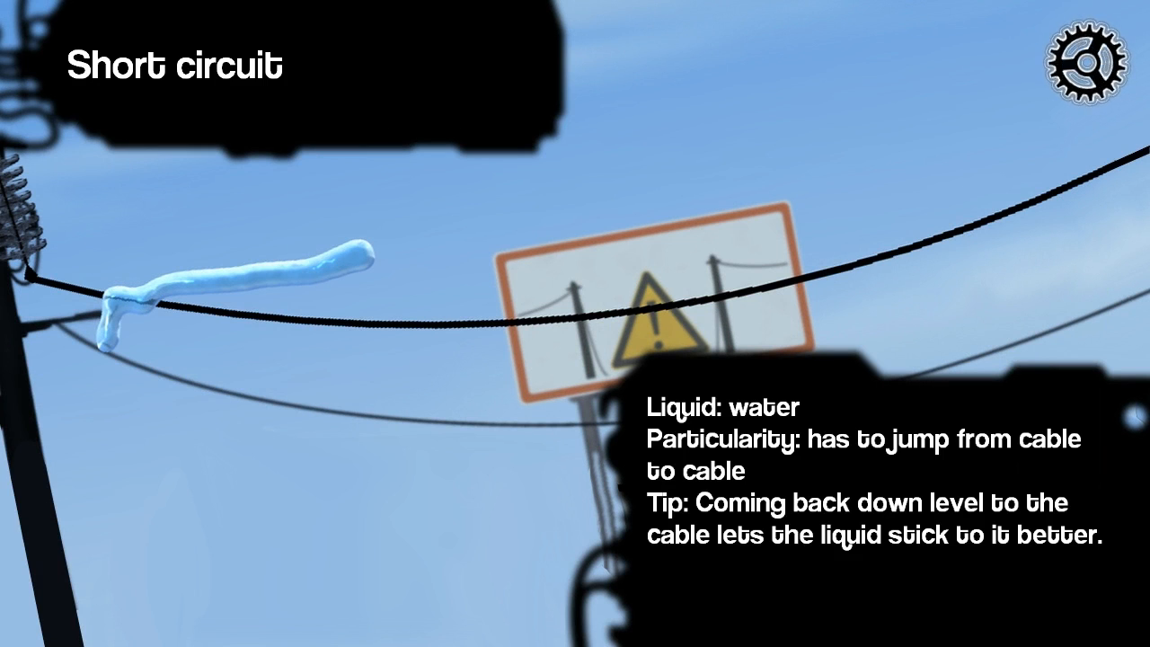
Step: Start Short circuit and guide the water across the cables through to High voltage
click(1089, 69)
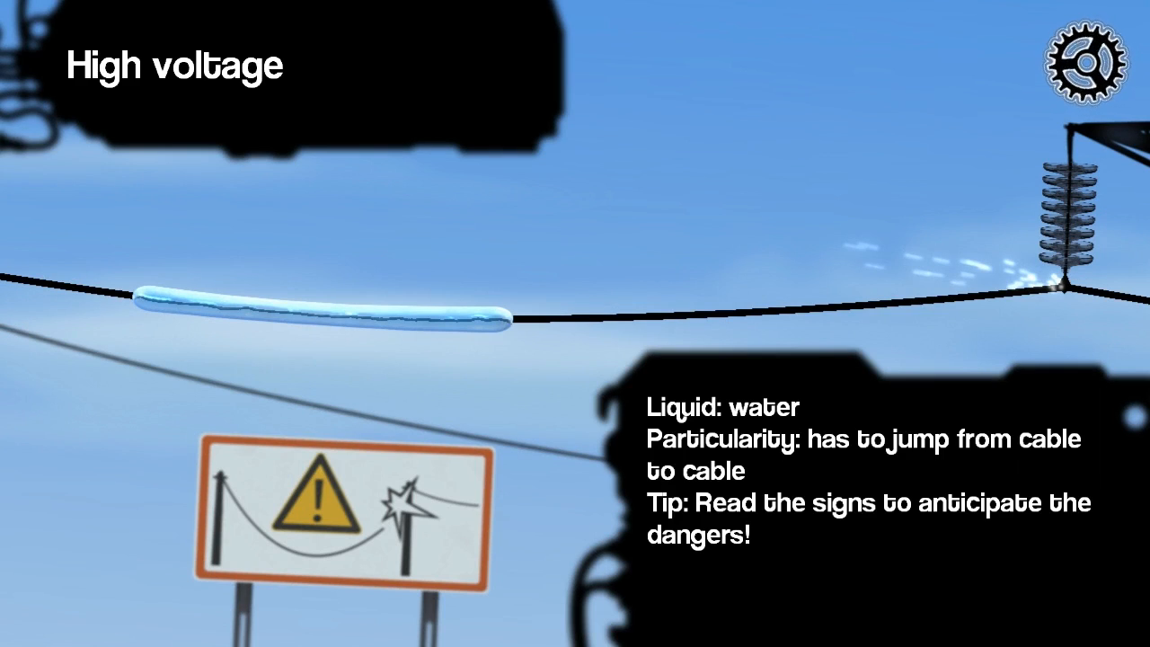
Step: Play High voltage to a gold medal in 00:22.758 and continue to the next level
click(1089, 65)
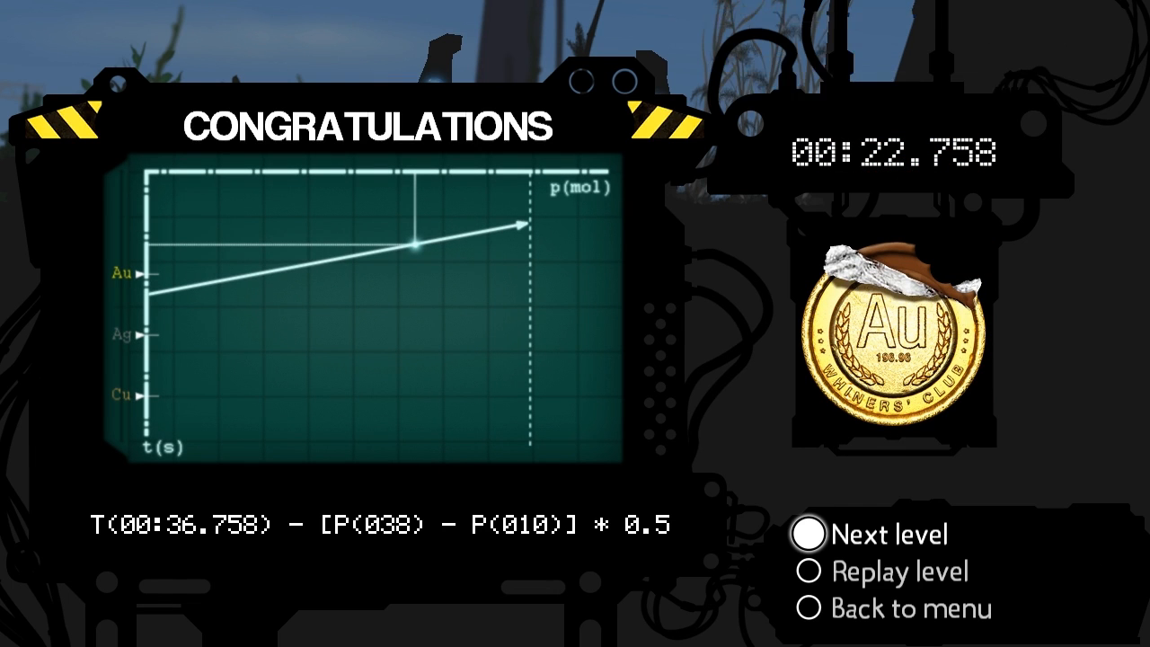
click(813, 534)
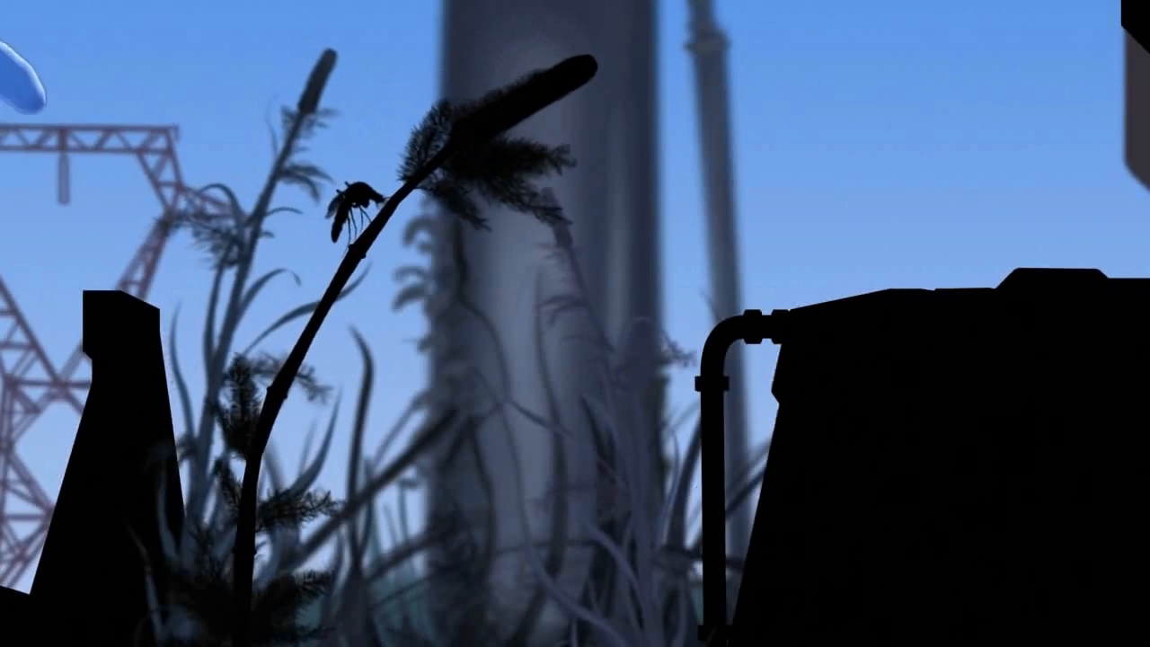